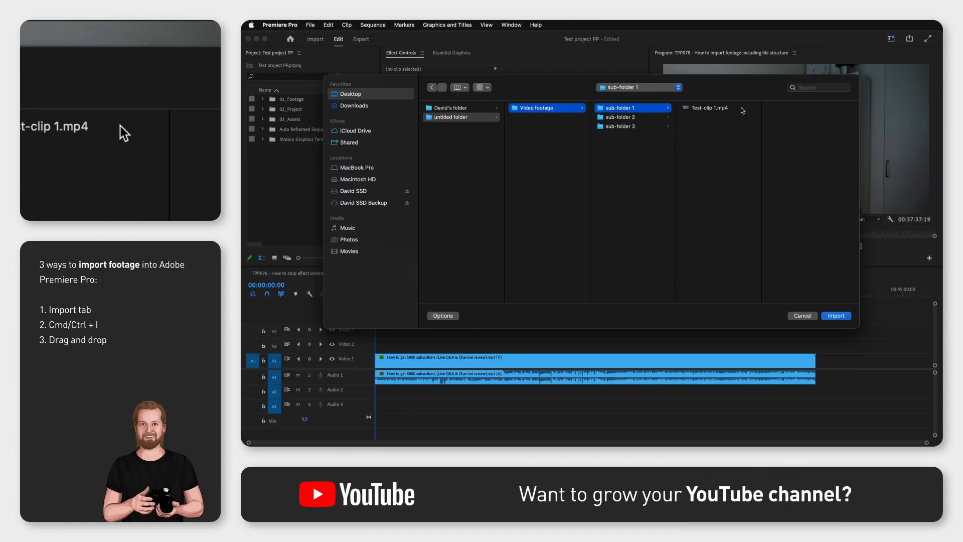
# Import the Video footage folder and expand its new bin in the Project panel.
pyautogui.click(618, 126)
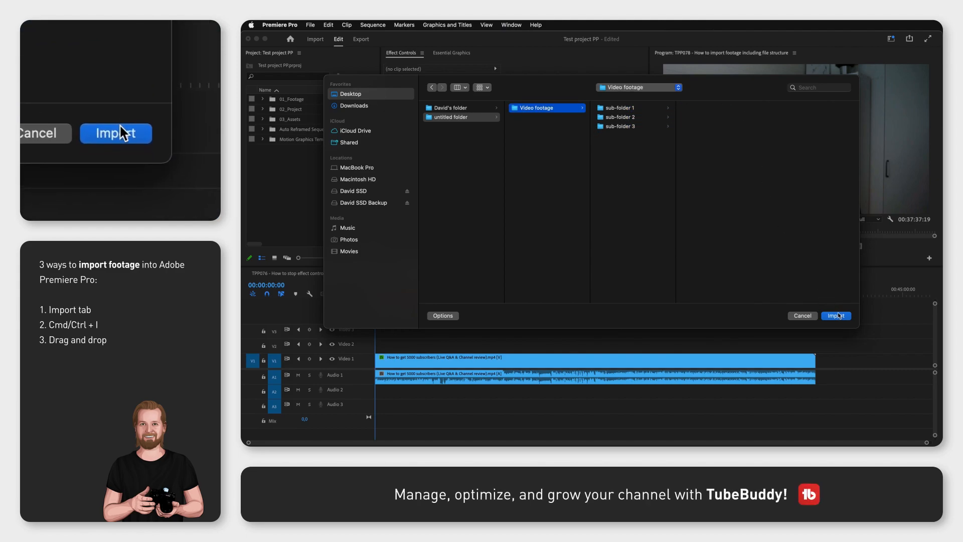
pyautogui.click(835, 315)
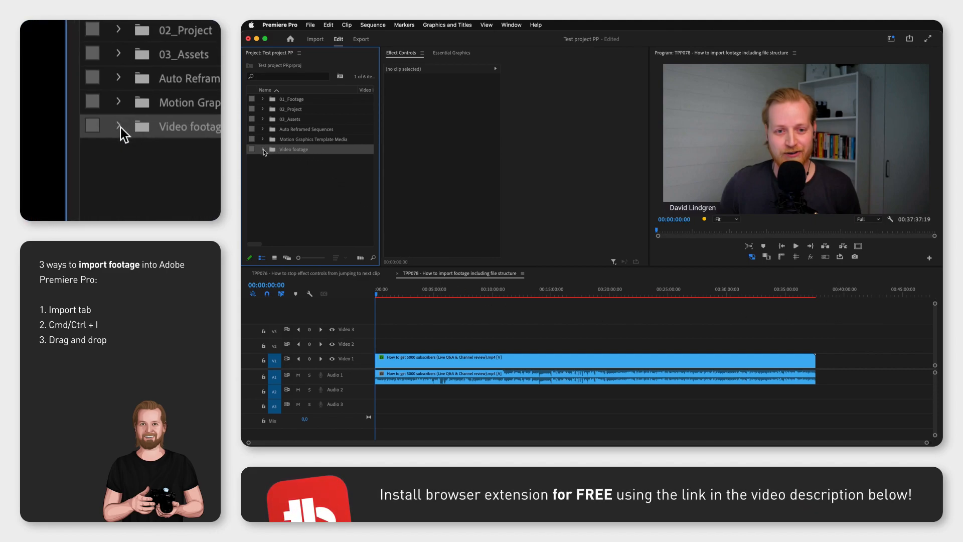
pyautogui.click(263, 149)
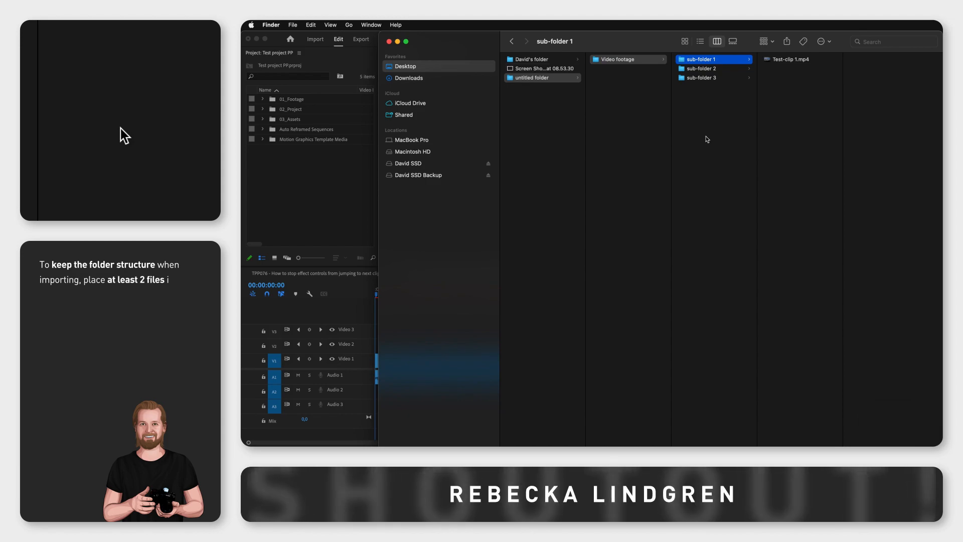
# Browse untitled folder → Video footage → sub-folder 2 in Finder to see it is empty.
pyautogui.click(543, 77)
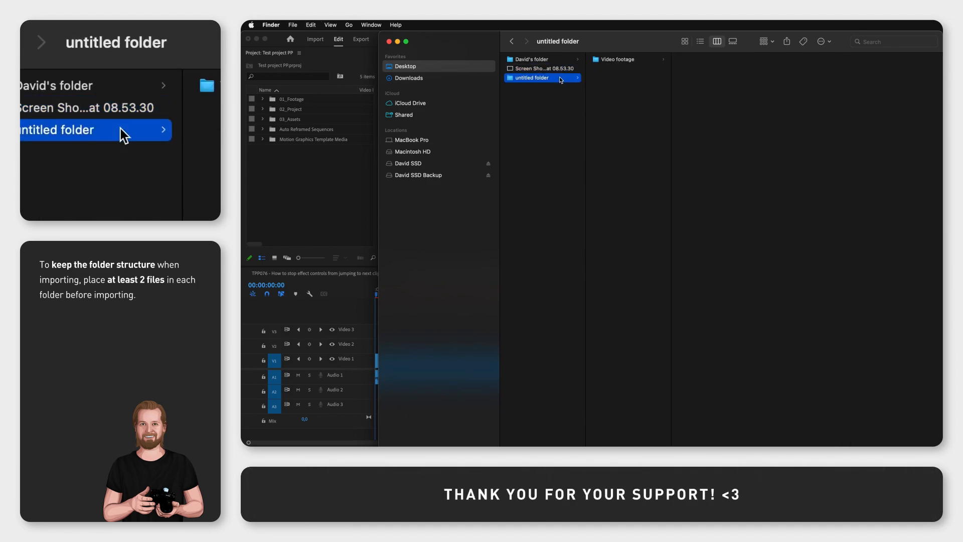
pyautogui.click(621, 59)
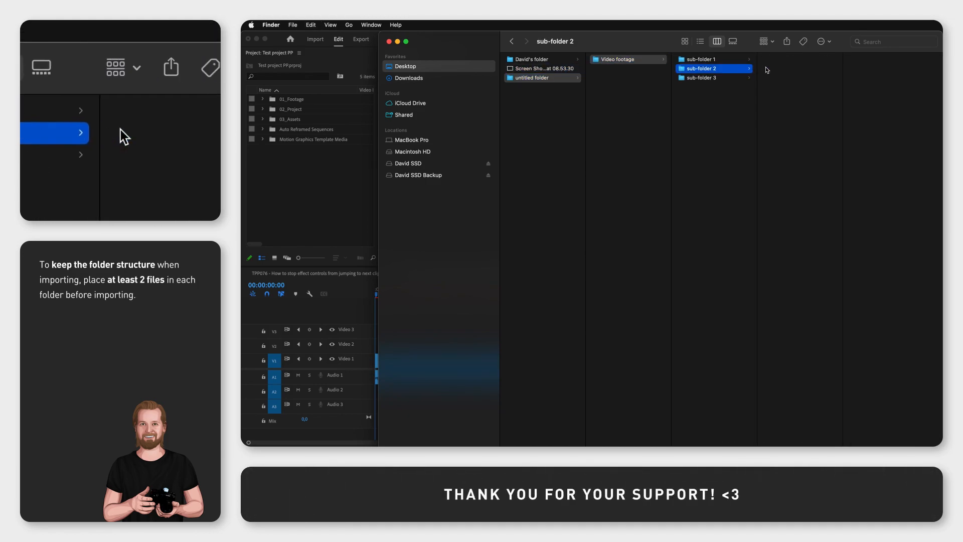
pyautogui.click(700, 77)
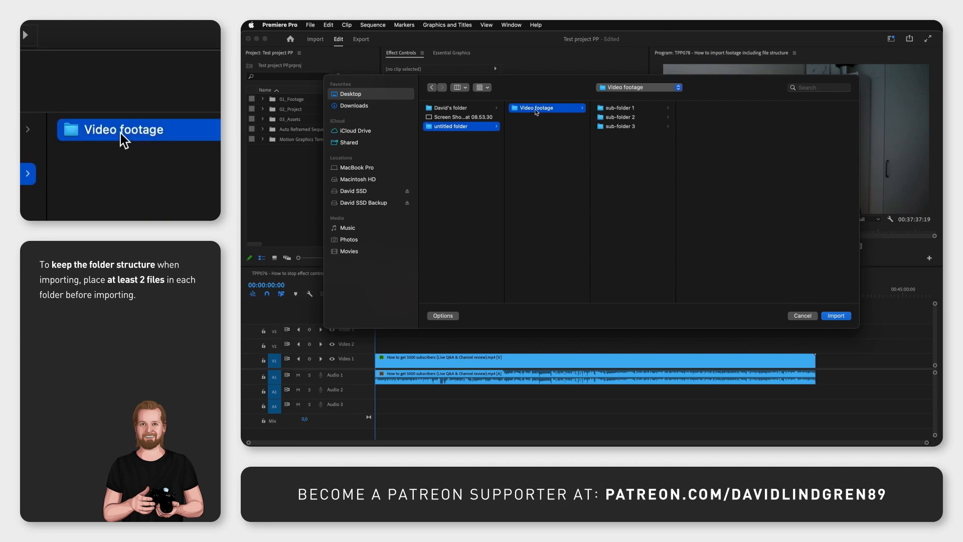
# Import the Video footage folder into the project a second time.
pyautogui.click(834, 315)
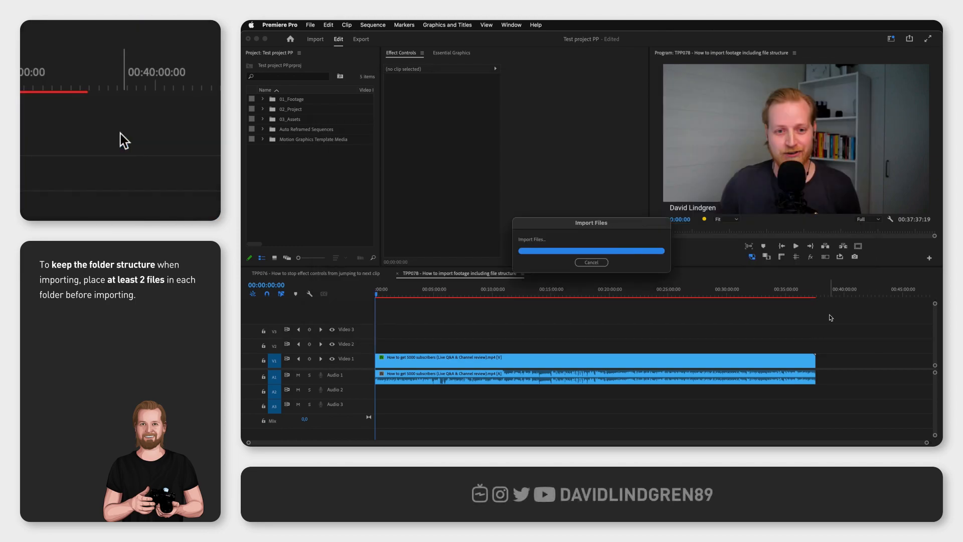